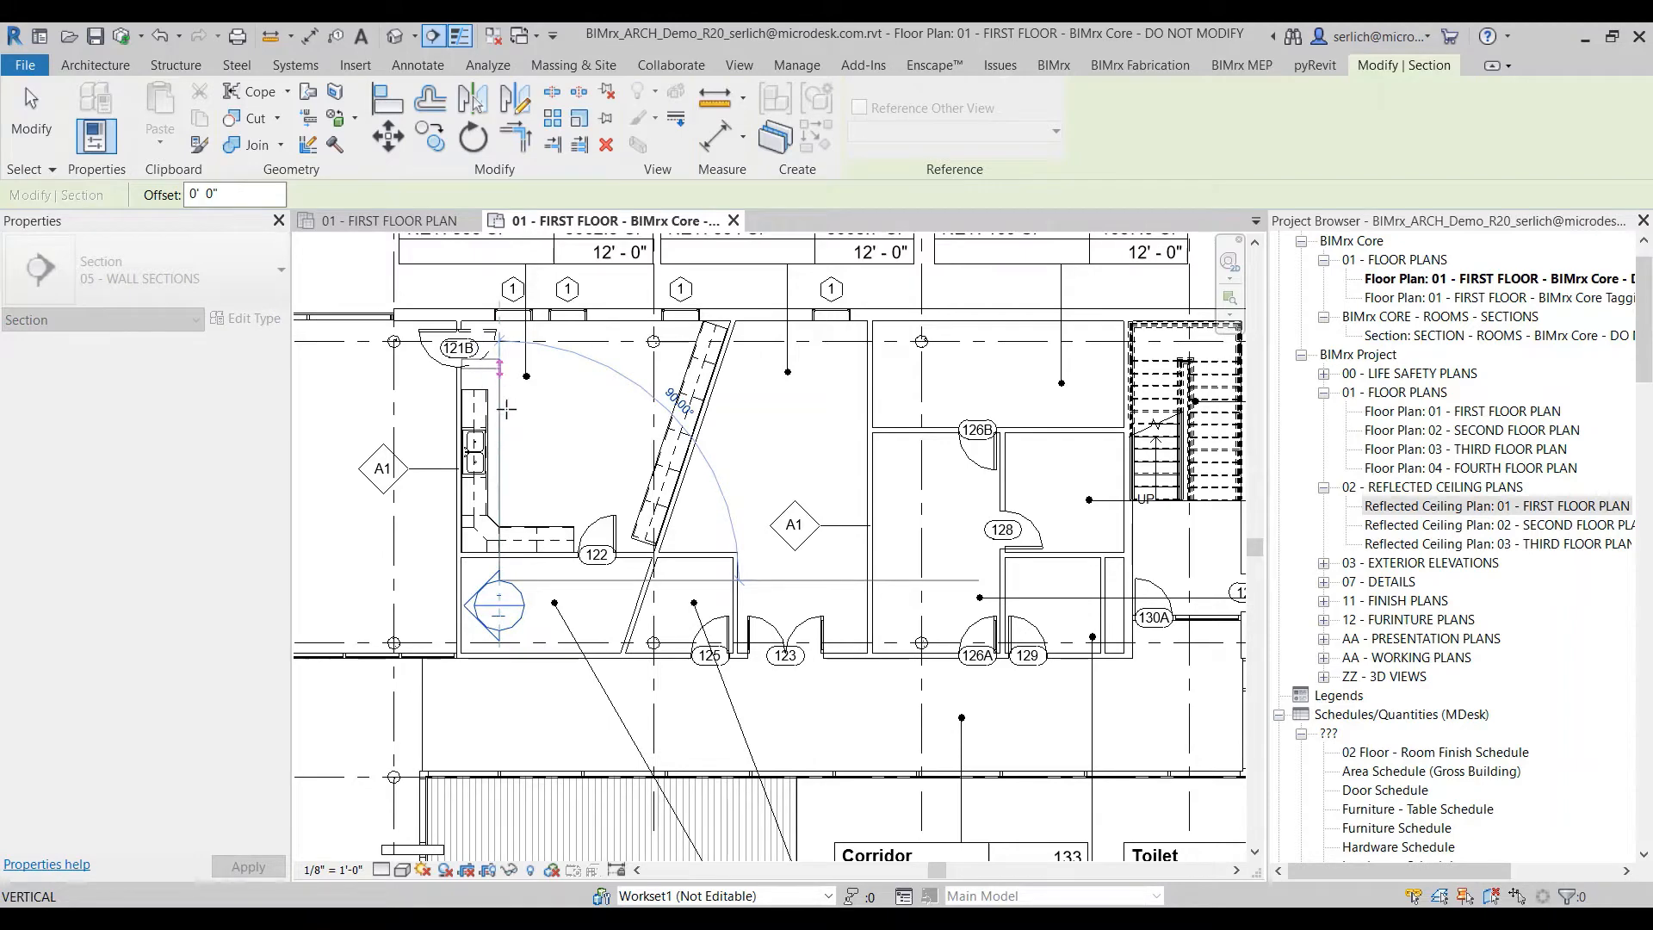
# Step: Go to the view of the new section drawn along the casework near room 121B
pyautogui.rightClick(496, 363)
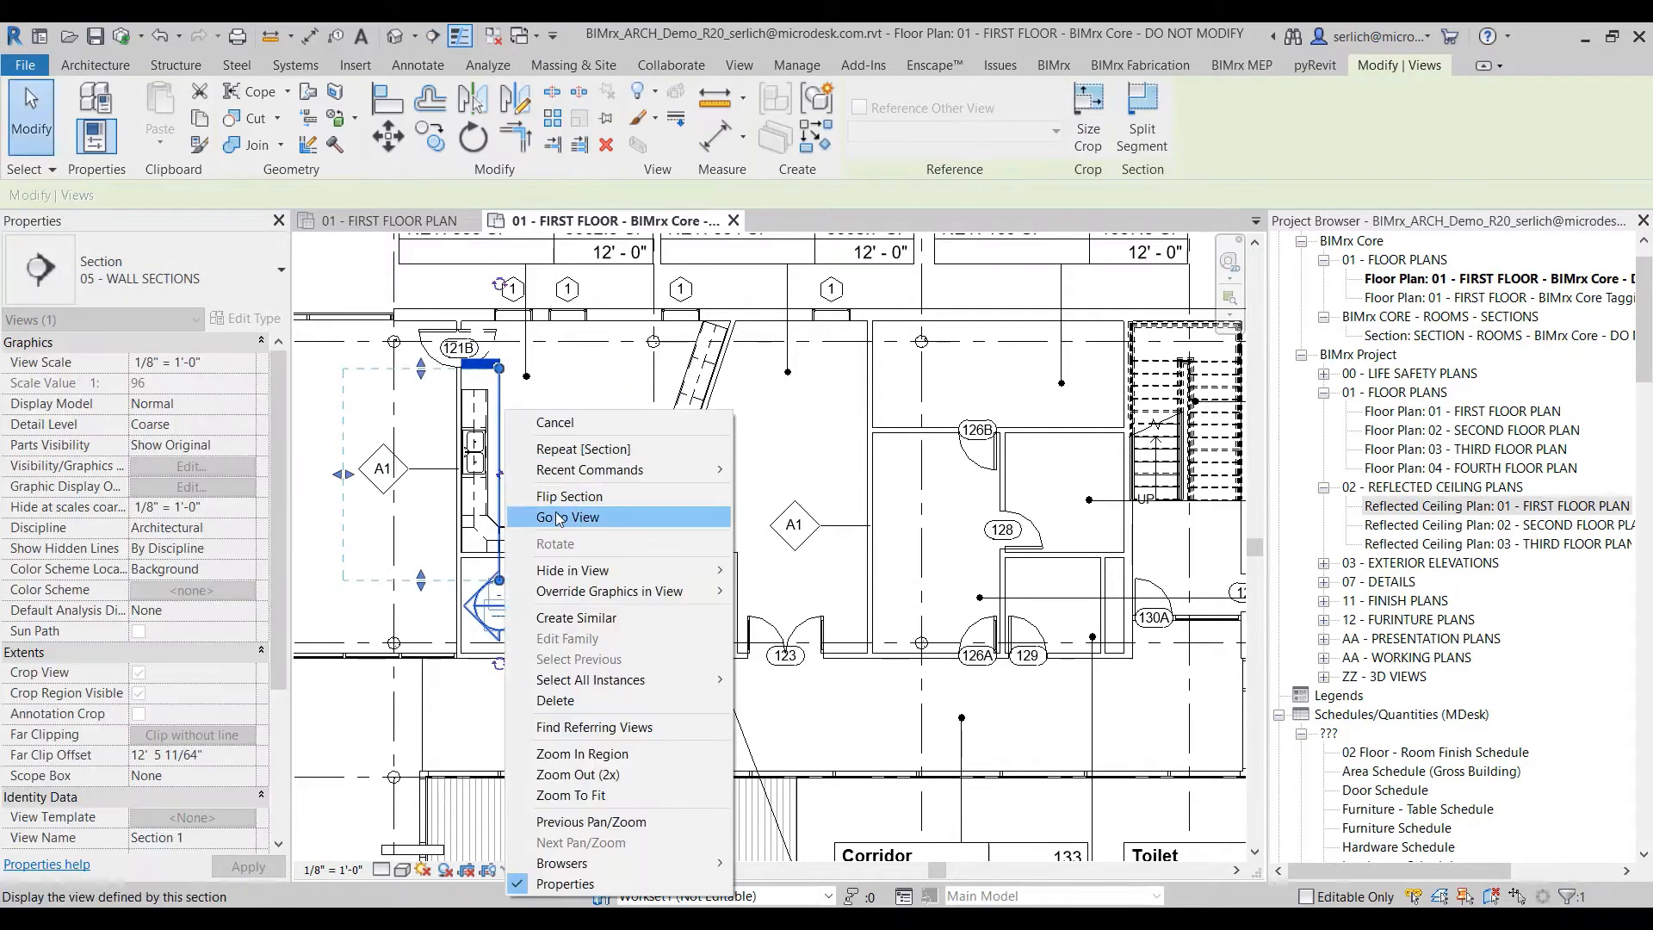
pyautogui.click(566, 516)
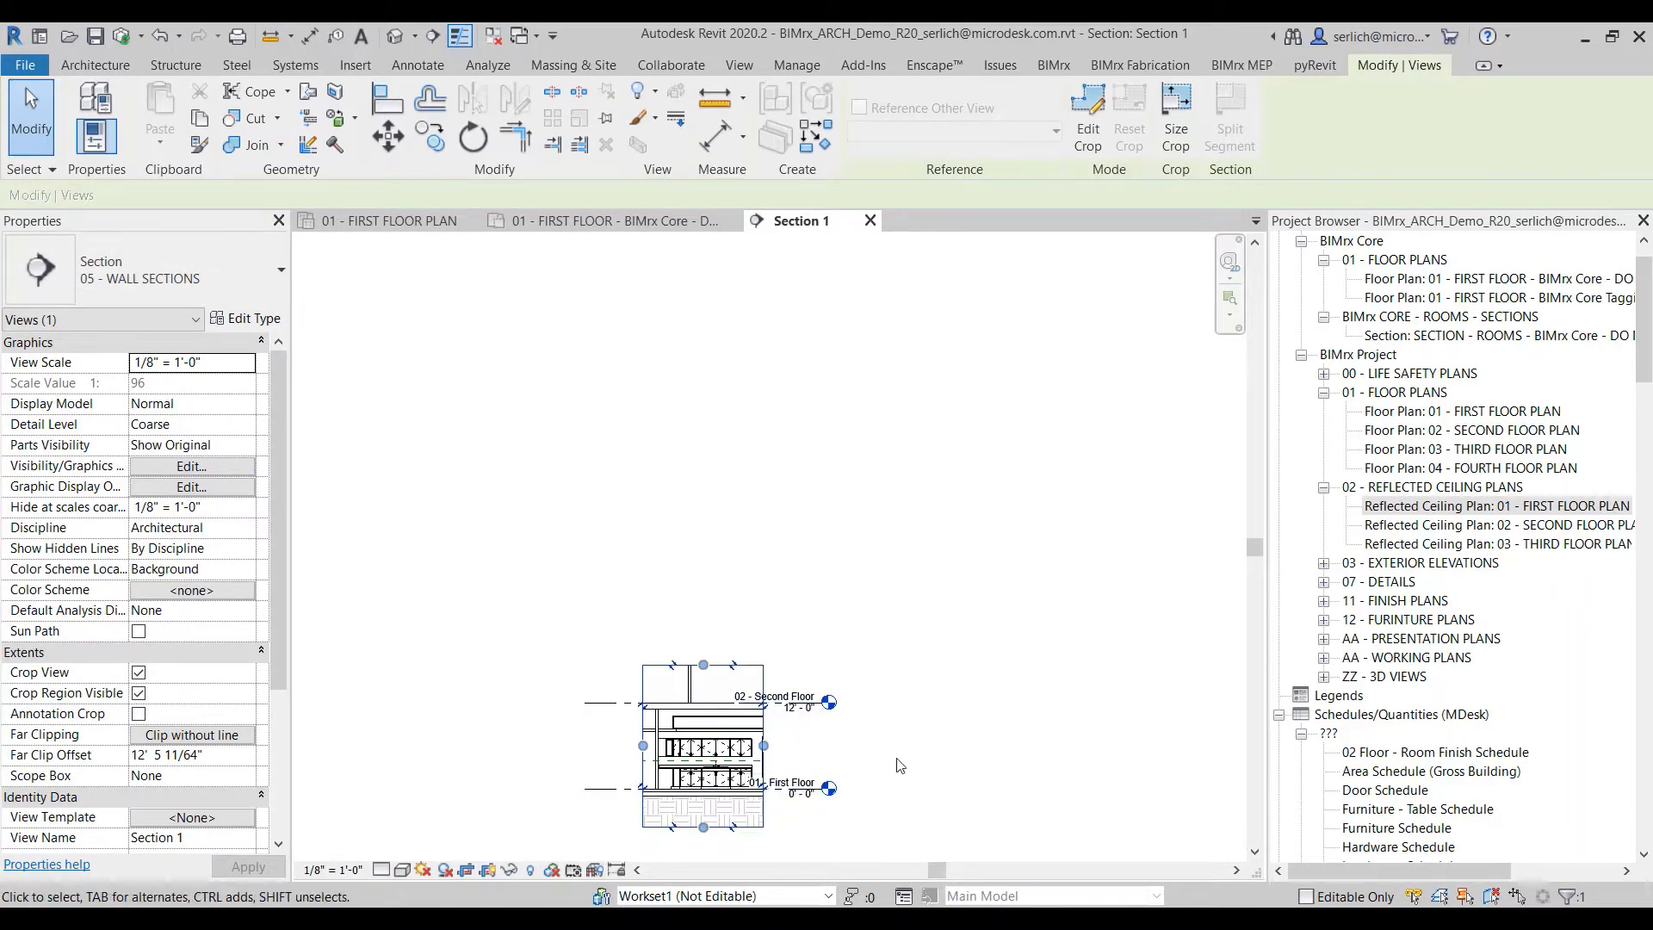
# Step: Bring up the 01 - FIRST FLOOR reflected ceiling plan showing the angled ceiling grid
pyautogui.click(387, 220)
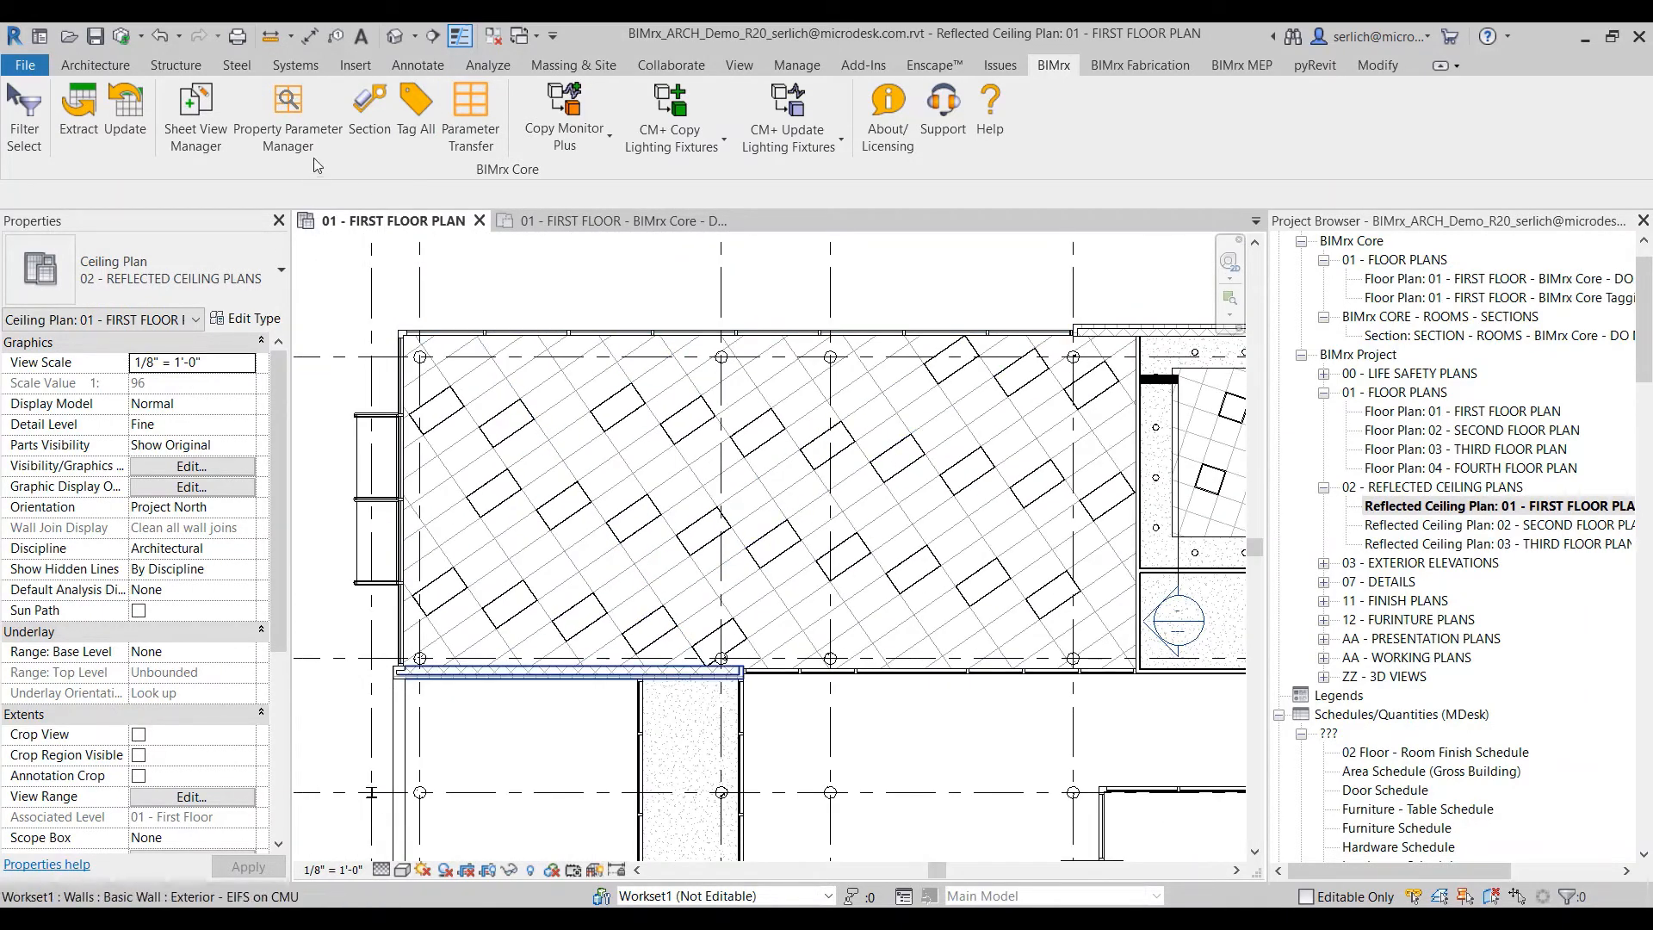
# Step: Sketch a BIMrx Core Section line across the ceiling grid, then view the casework section as Section 1
pyautogui.click(369, 115)
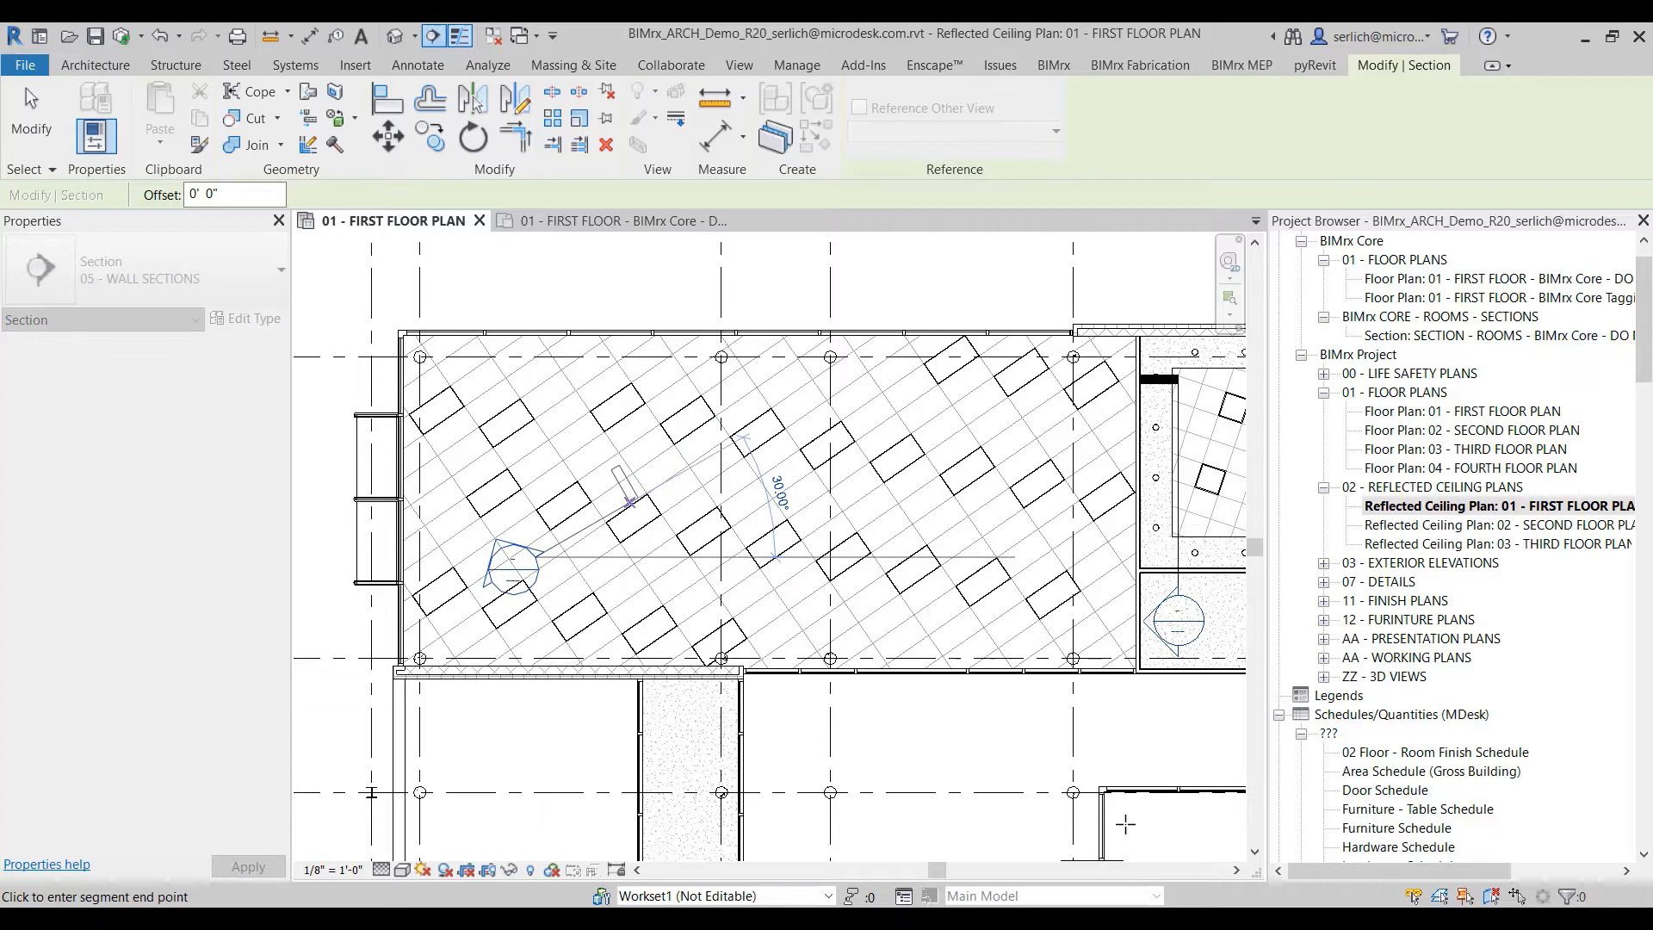
pyautogui.click(627, 506)
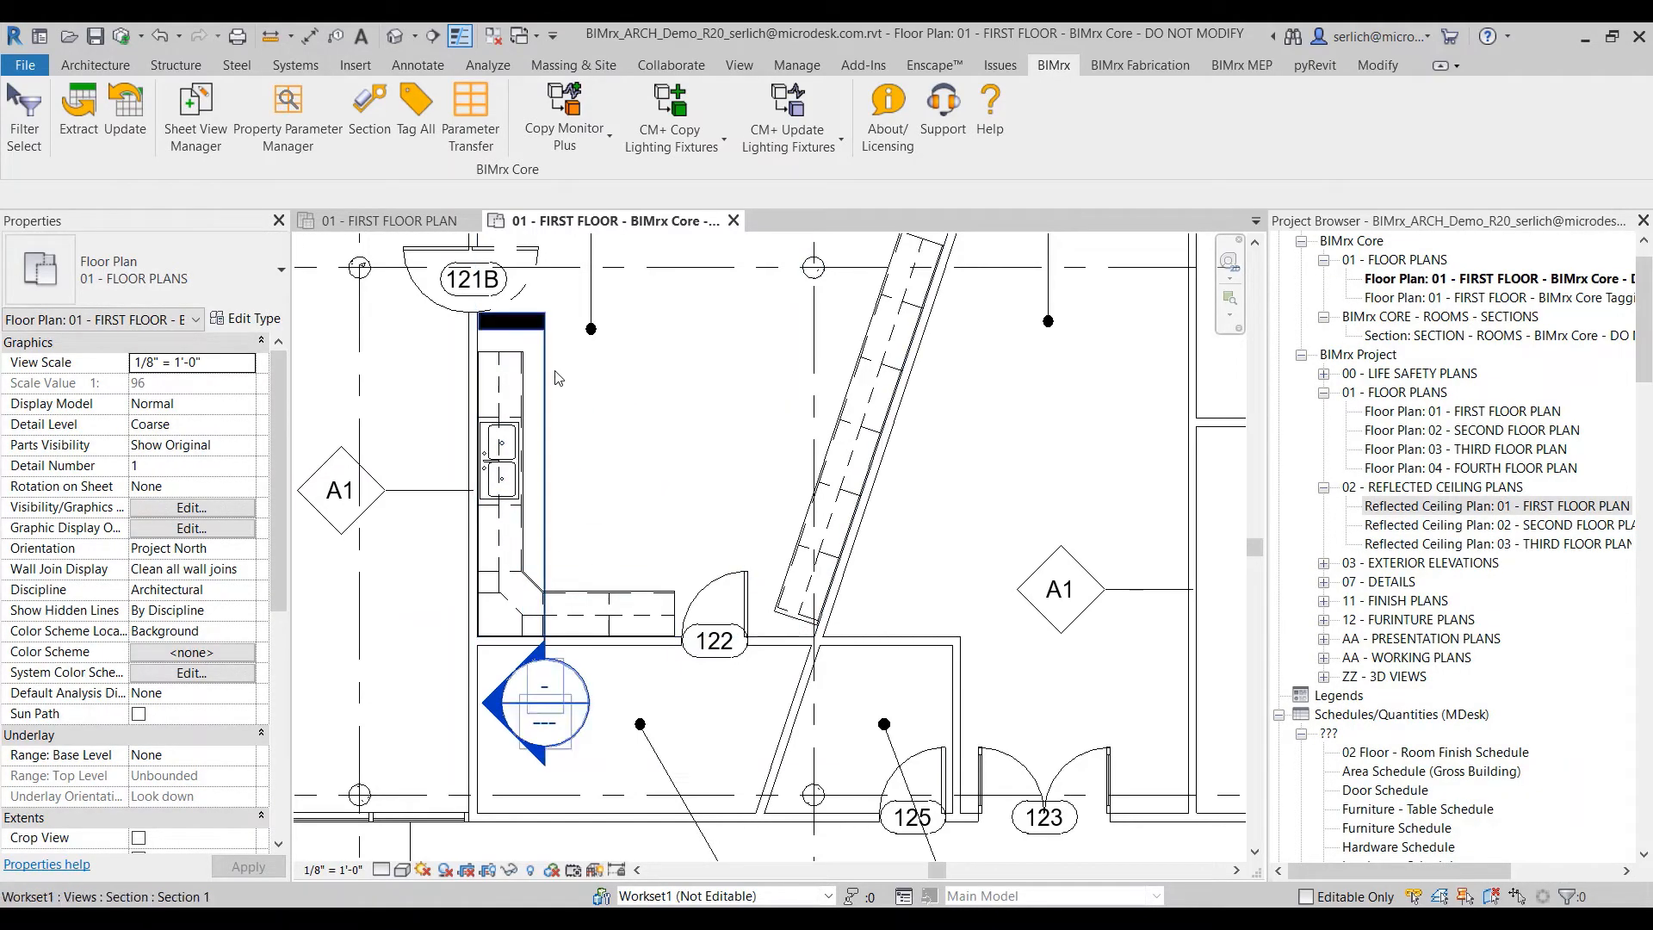
pyautogui.click(512, 322)
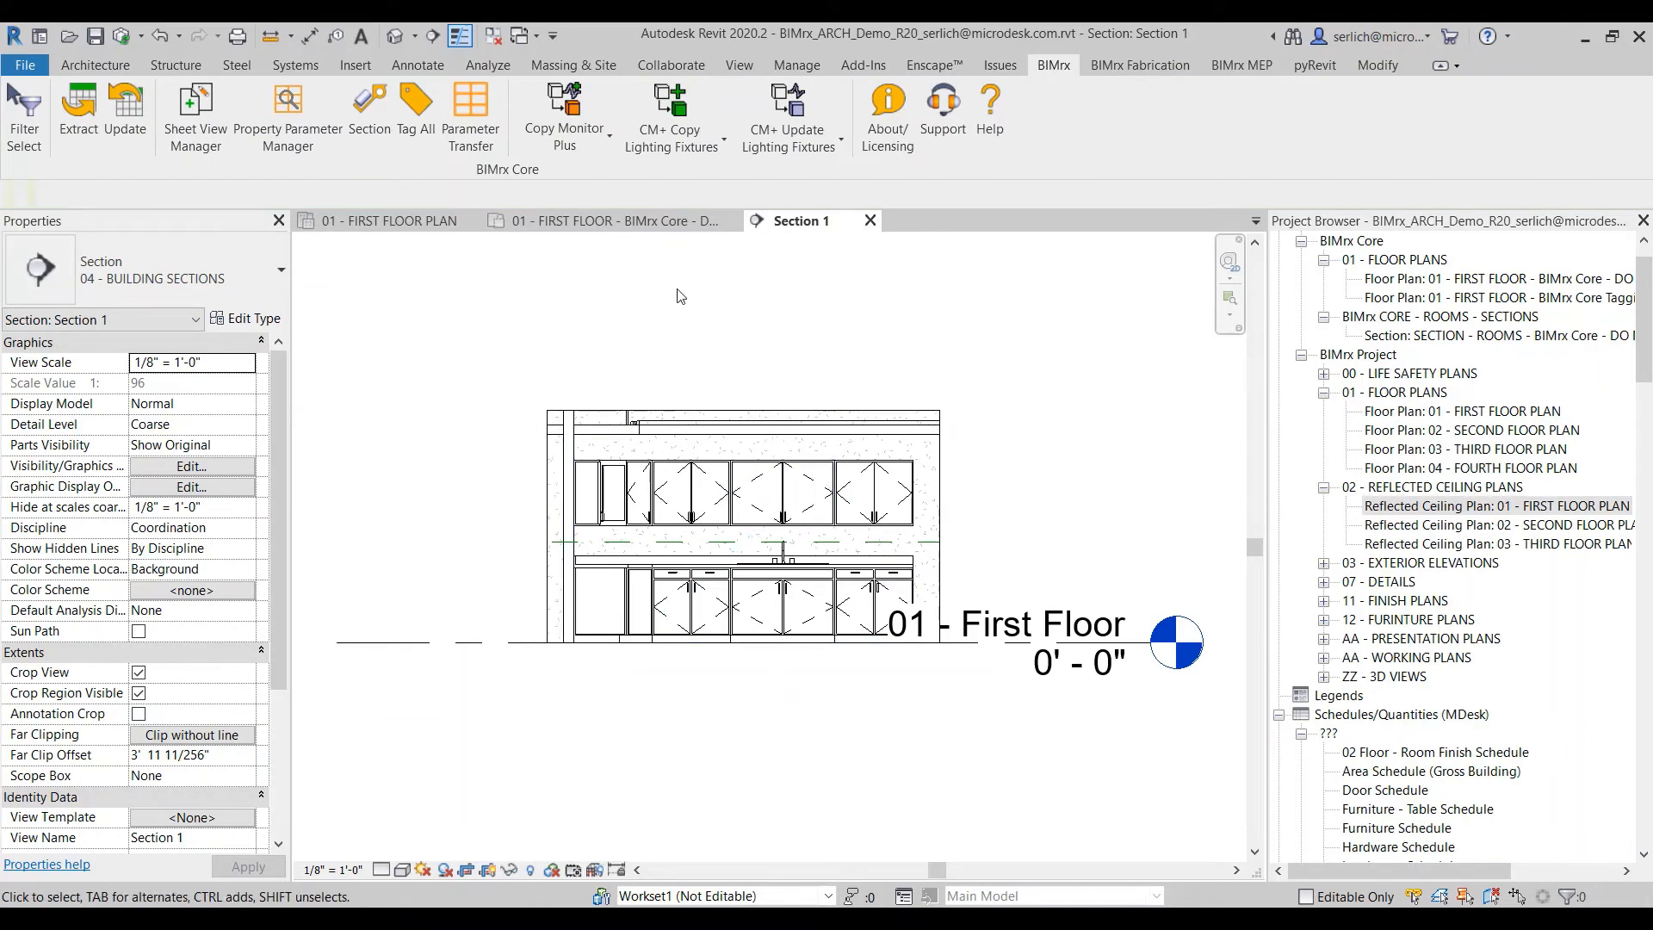
pyautogui.moveTo(388, 220)
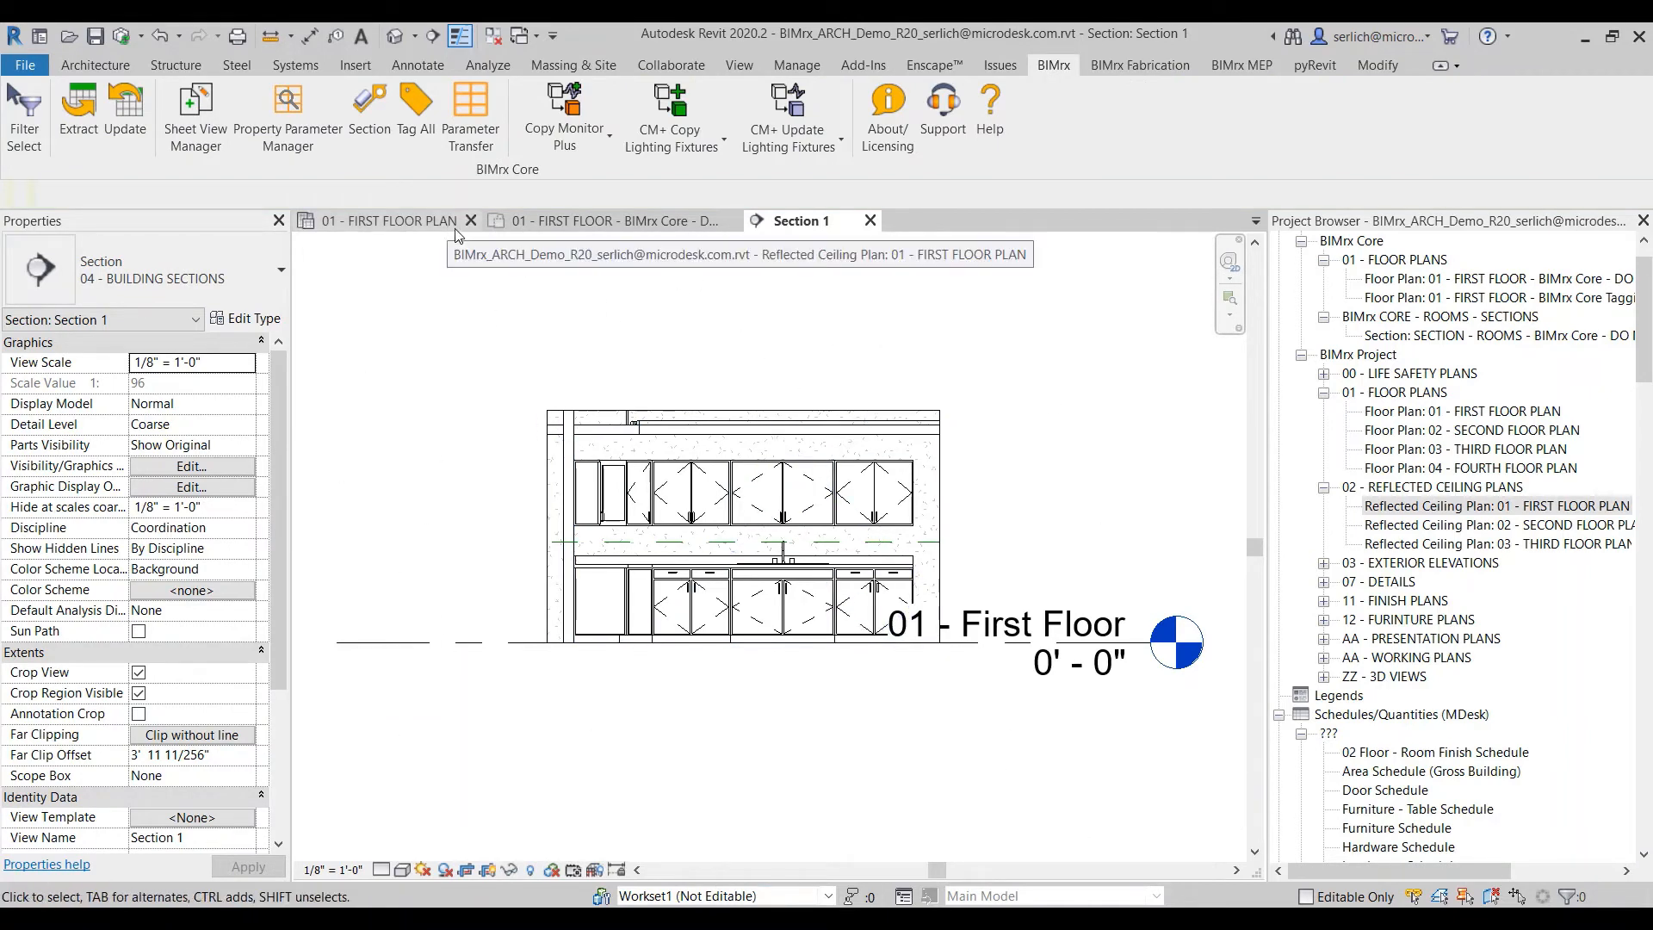
# Step: Place a BIMrx Core Section parallel to the angled ceiling and go to its view, Section 2
pyautogui.click(385, 221)
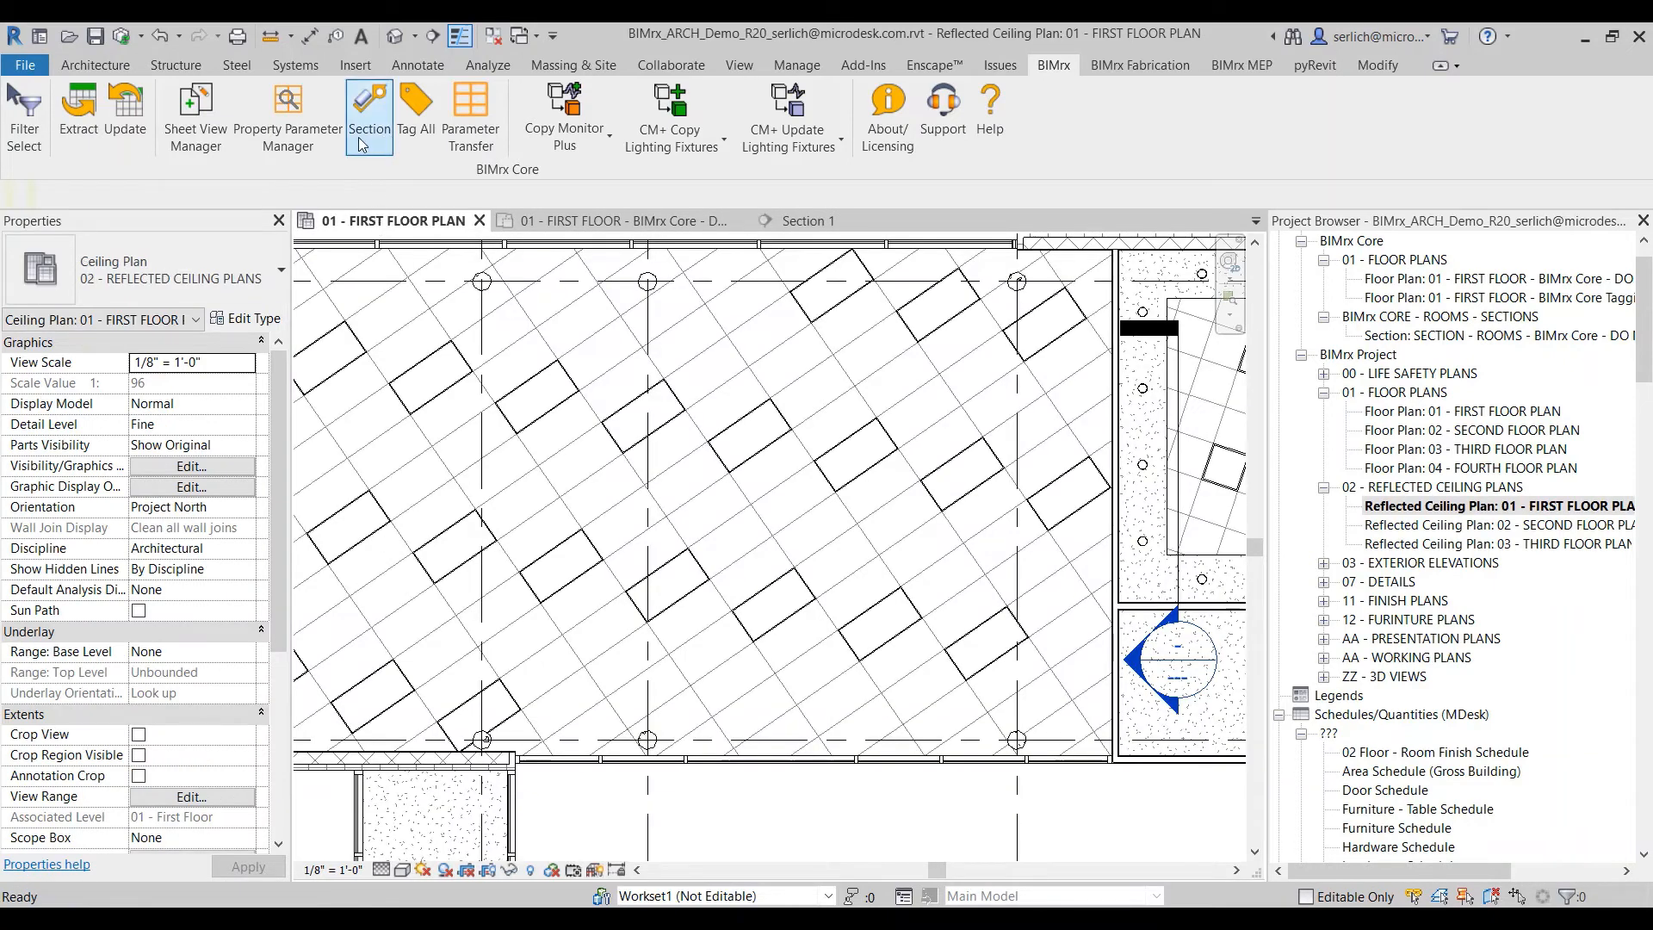
pyautogui.click(428, 379)
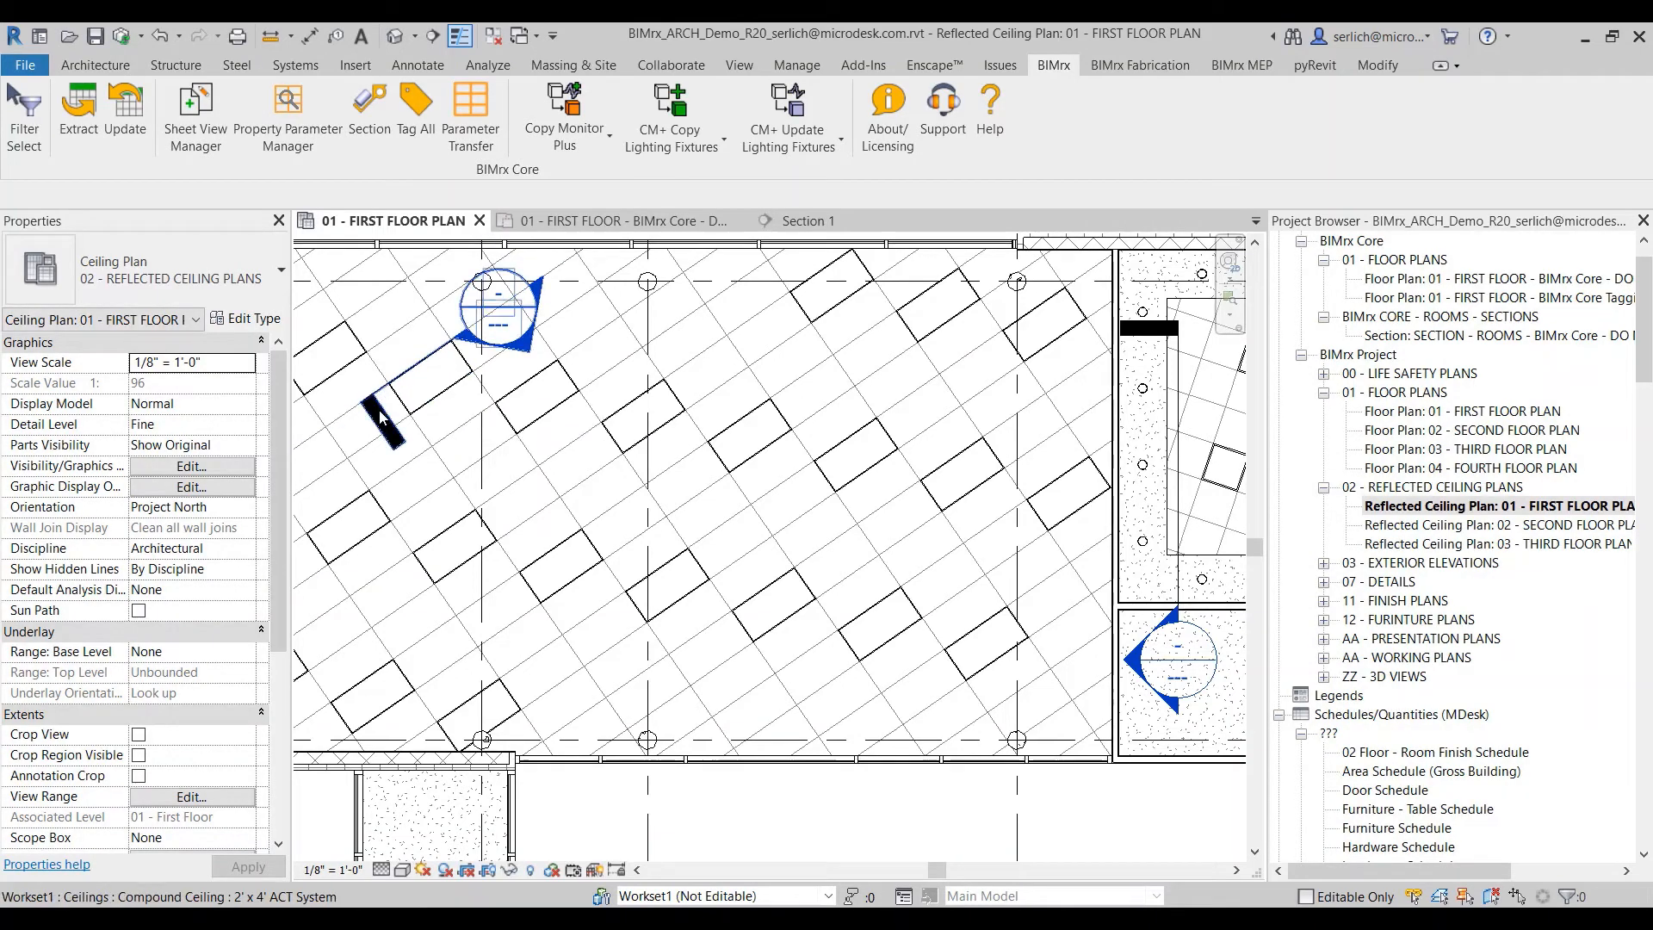
pyautogui.click(383, 411)
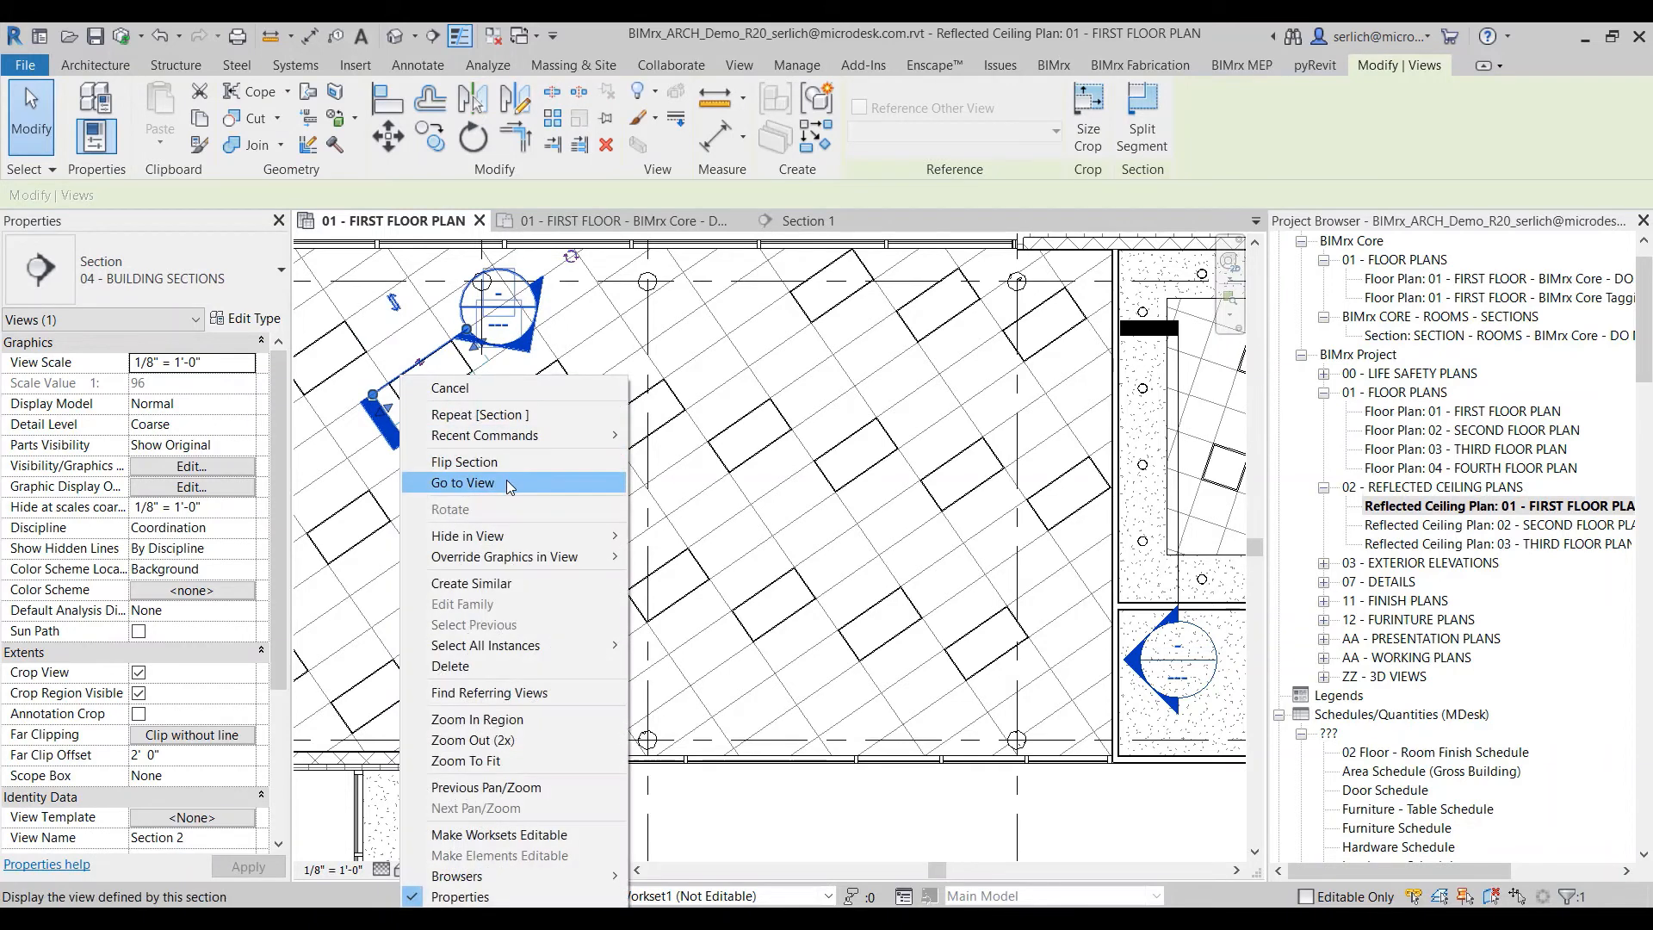
pyautogui.click(462, 482)
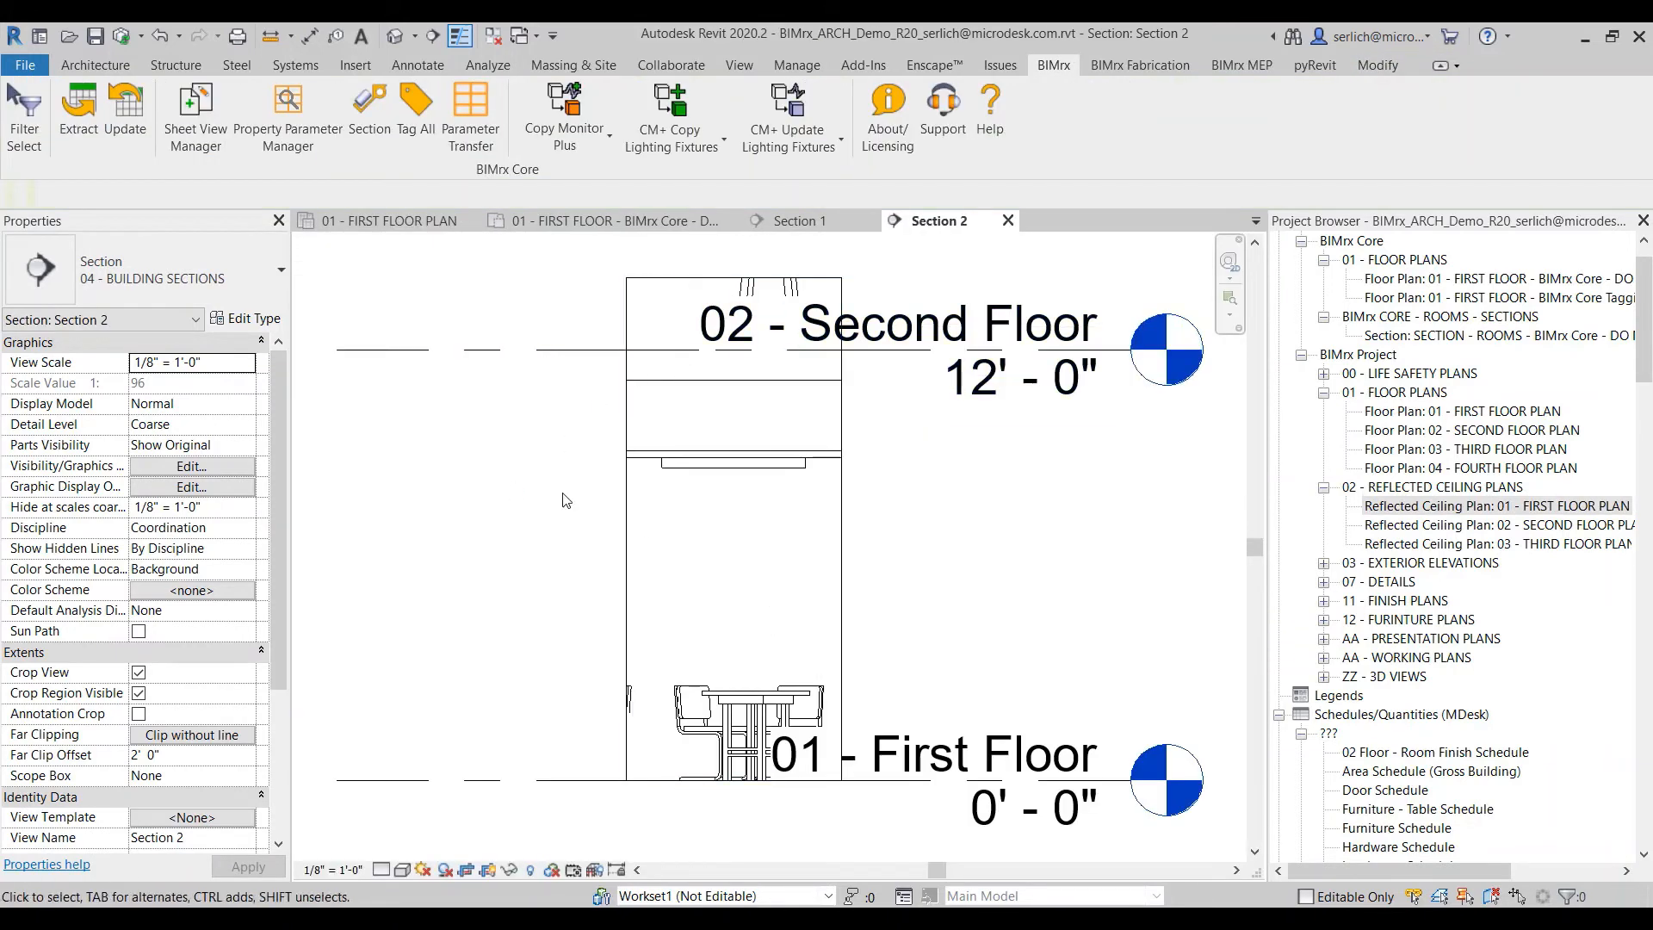